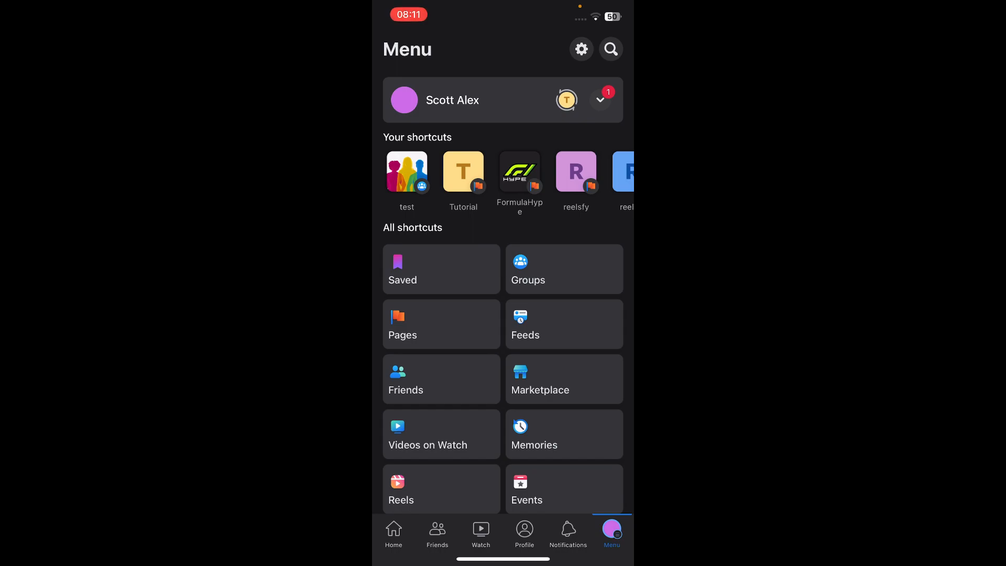
- Look through Settings & Privacy, then return to the main Menu
{"action": "left_click", "coordinate": [580, 49]}
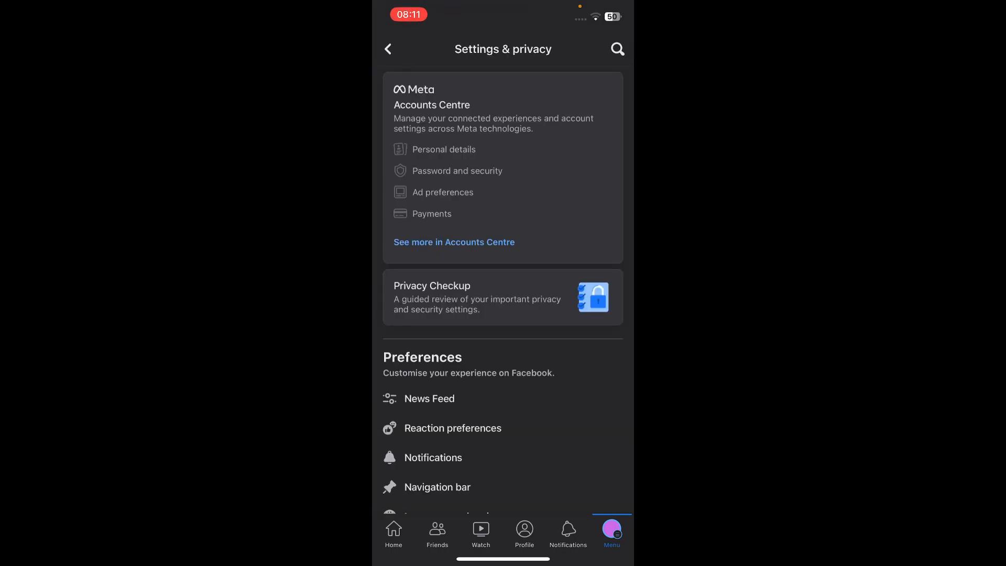
{"action": "scroll", "scroll_direction": "down", "scroll_amount": 3}
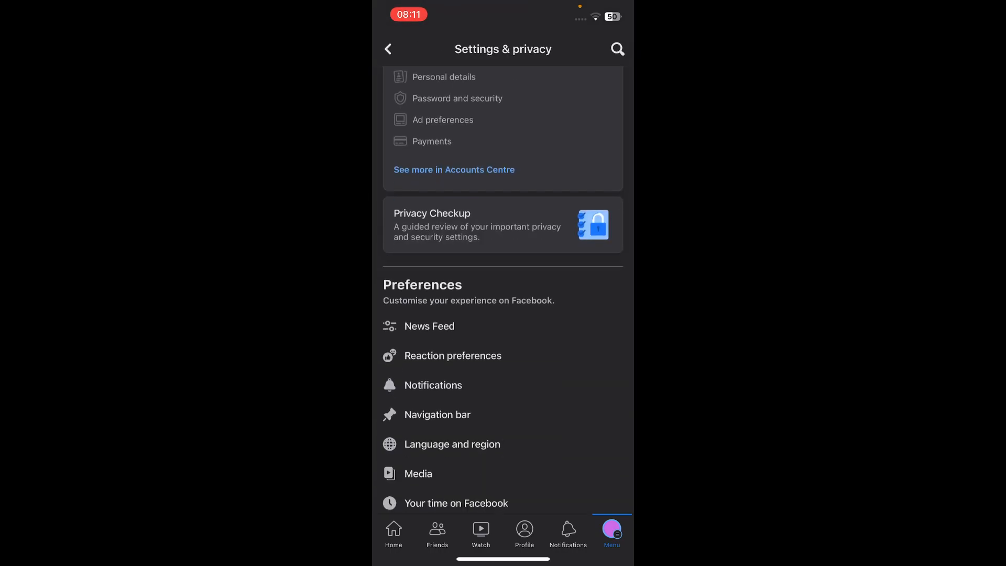
{"action": "scroll", "scroll_direction": "down", "scroll_amount": 3}
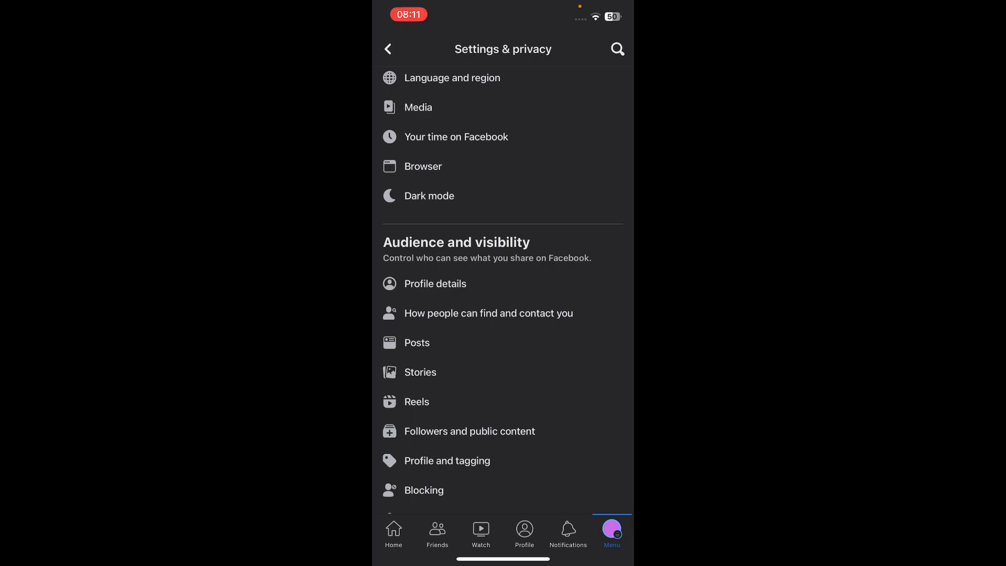
{"action": "left_click", "coordinate": [416, 342]}
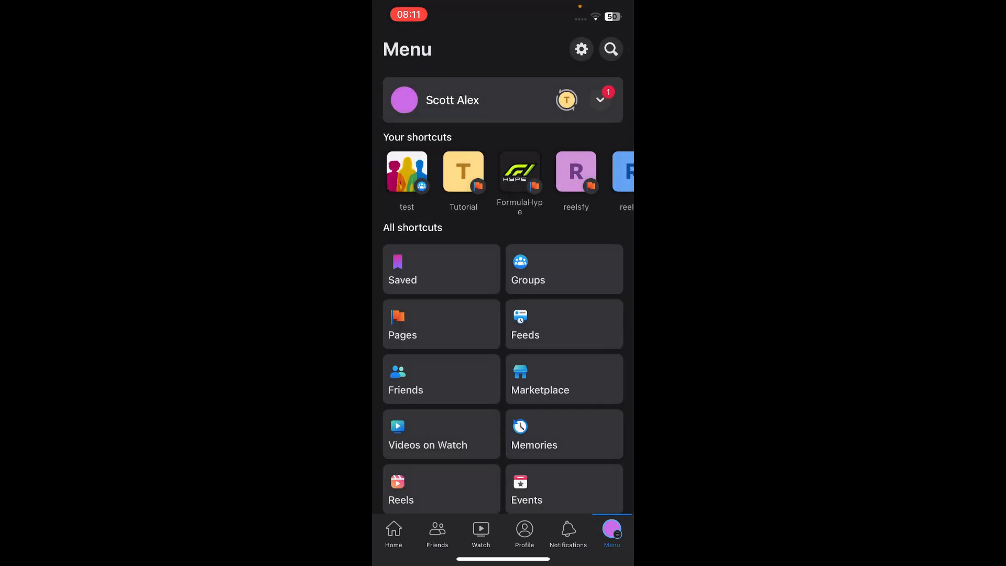
- Show your own profile's posts and bring up options for the latest profile-picture post
{"action": "left_click", "coordinate": [452, 99]}
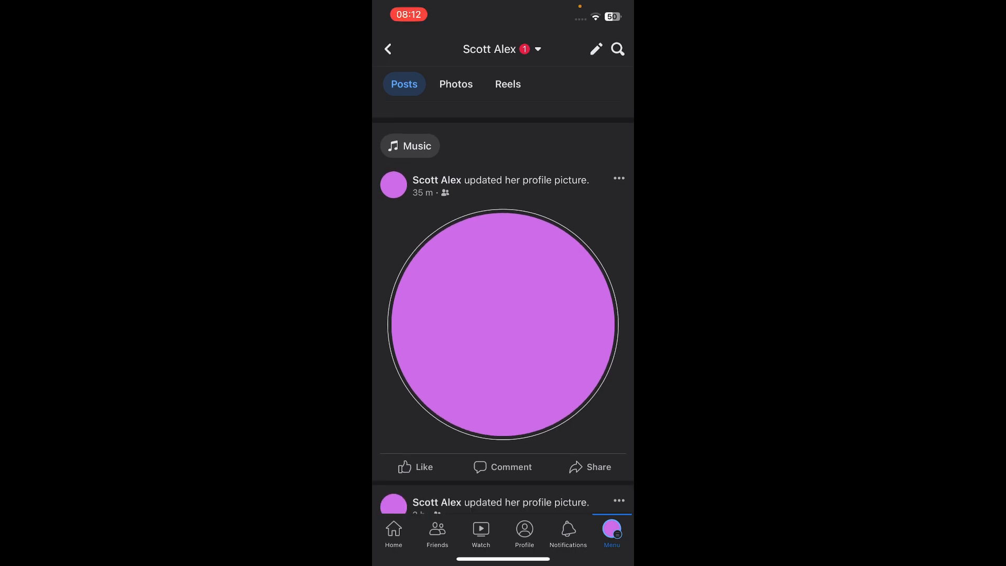
{"action": "left_click", "coordinate": [618, 178]}
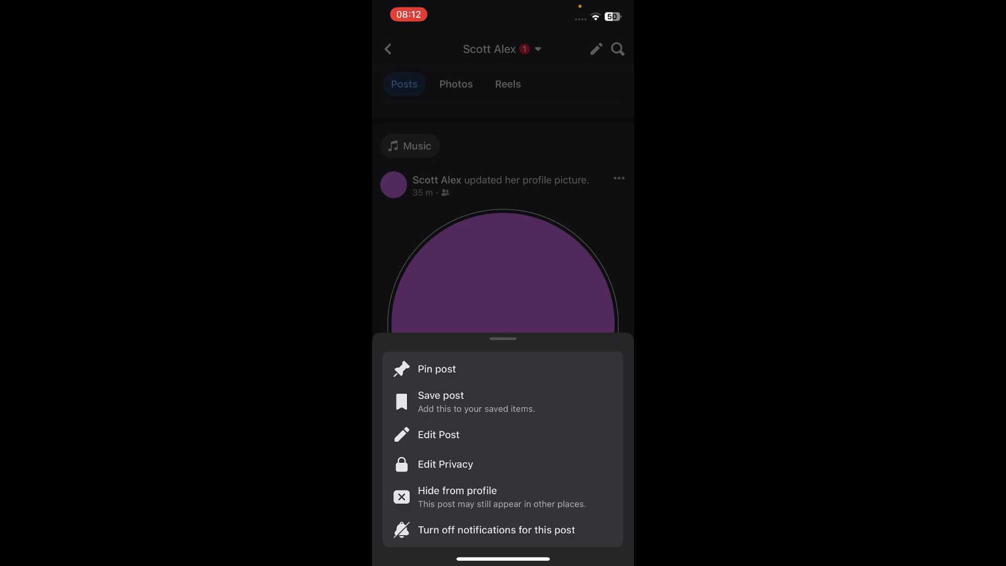